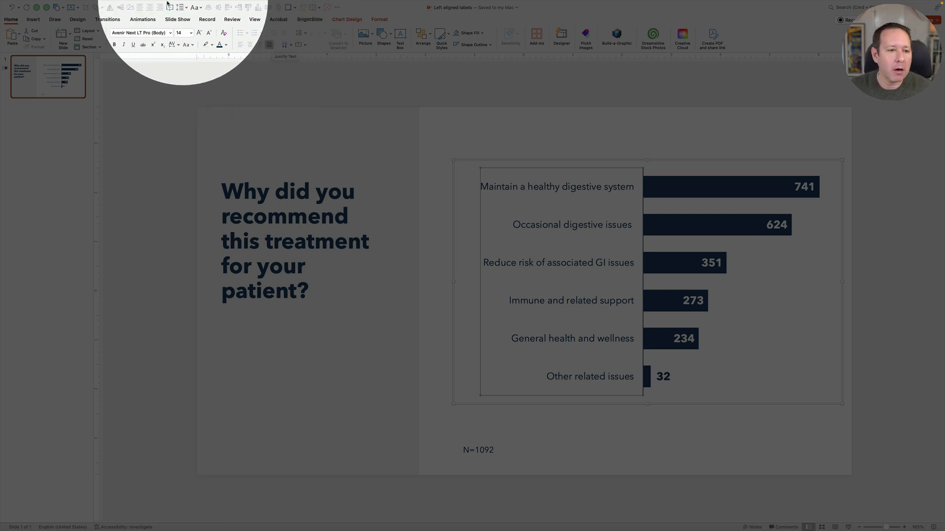
Check the paragraph formatting of the chart labels, then duplicate the chart slide.
click(153, 4)
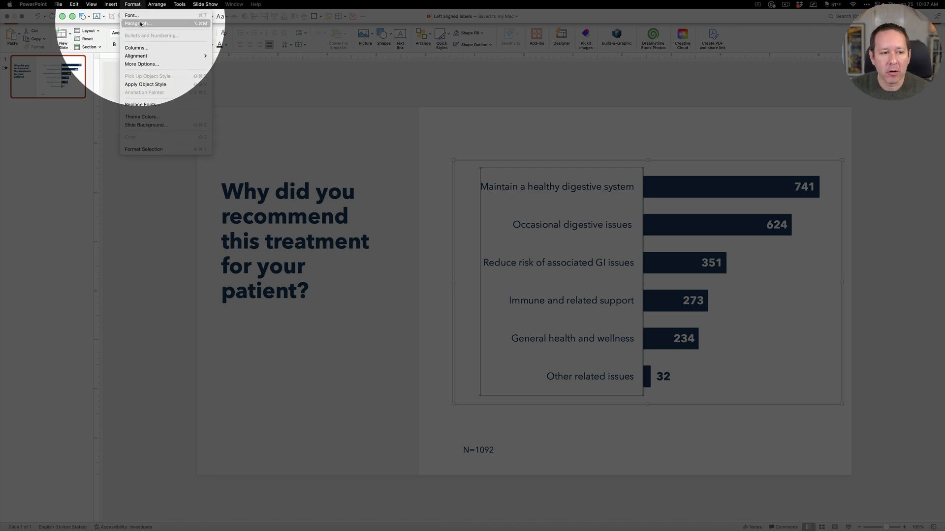
click(142, 23)
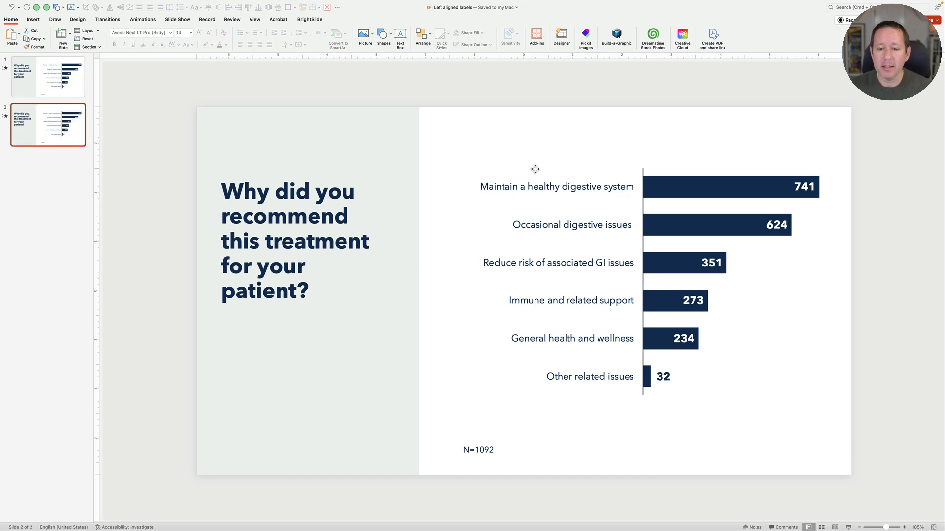
Cut the chart on slide 2 and paste it back as an SVG picture via Paste Special.
click(535, 169)
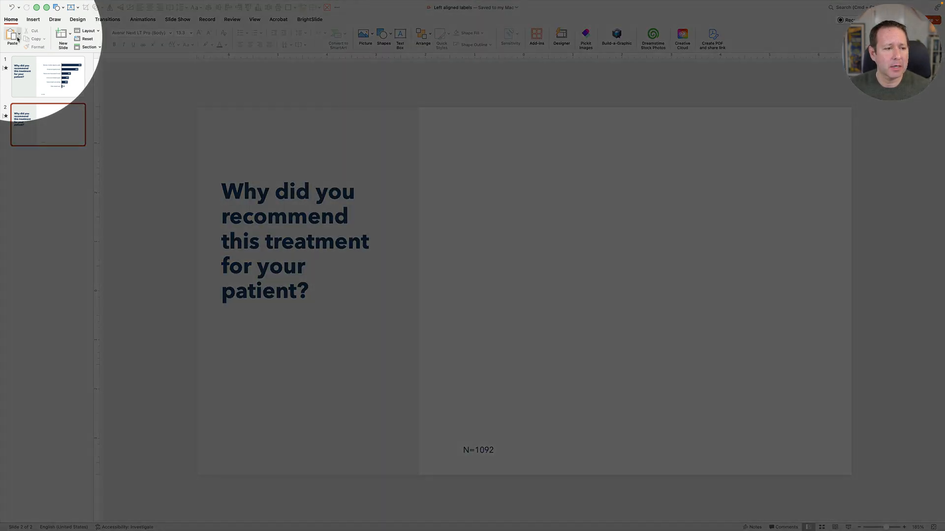
click(11, 31)
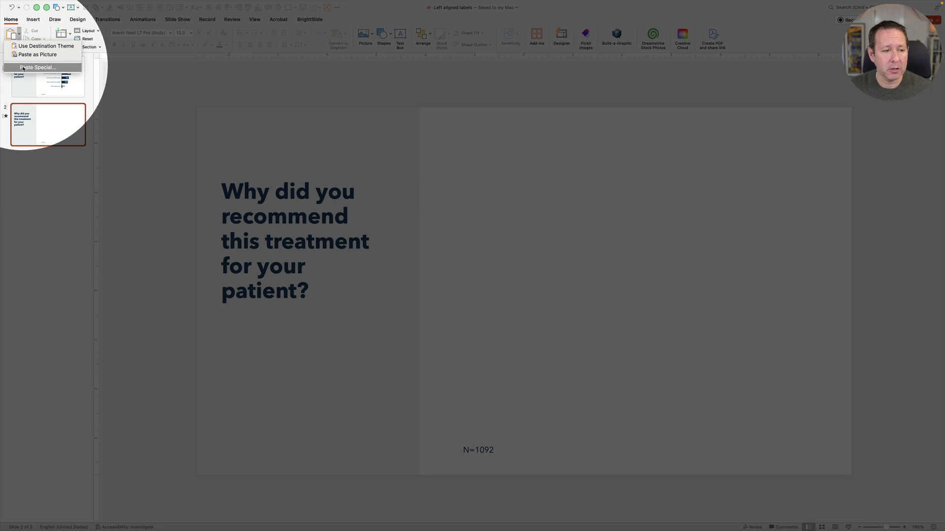
click(37, 67)
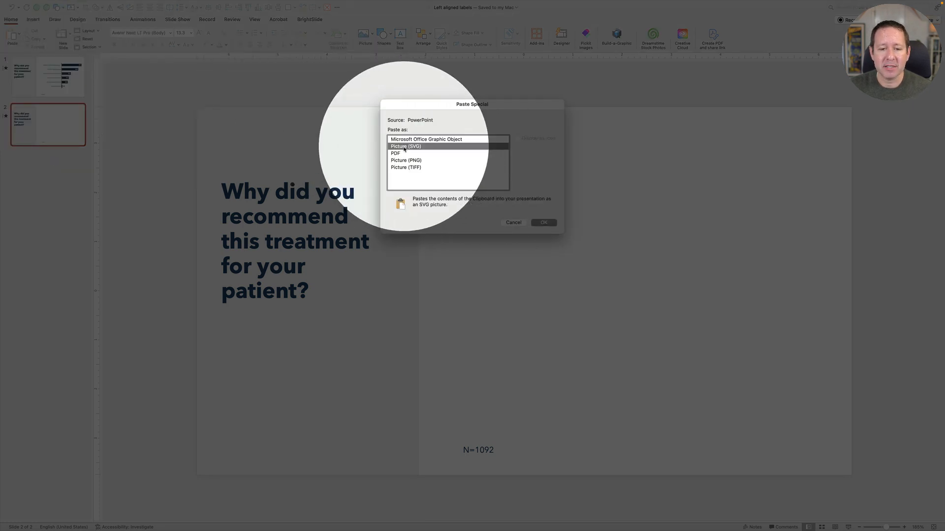
click(544, 222)
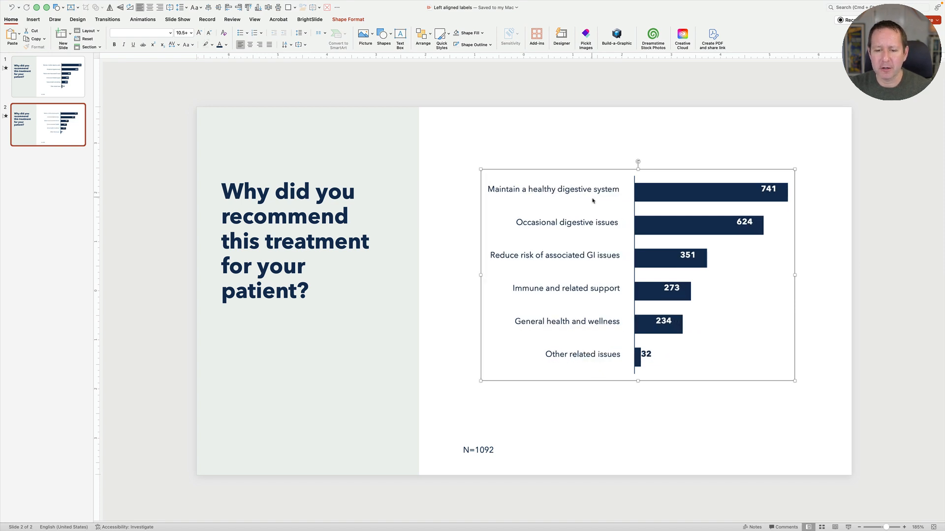
Ungroup the SVG picture into editable shapes, copy the label text box and delete the rest.
right_click(592, 200)
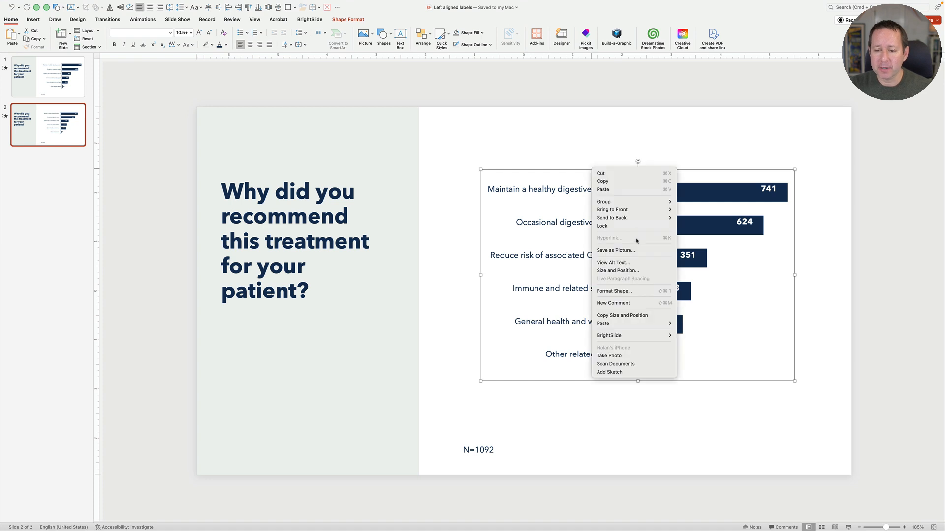
click(687, 225)
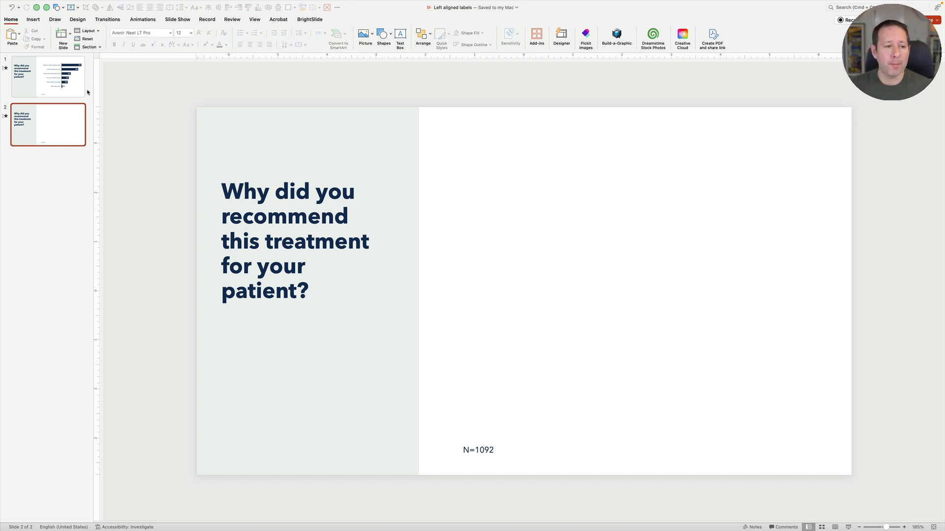
On slide 1 hide the chart's axis labels and paste the label text box left-aligned into the chart.
click(47, 77)
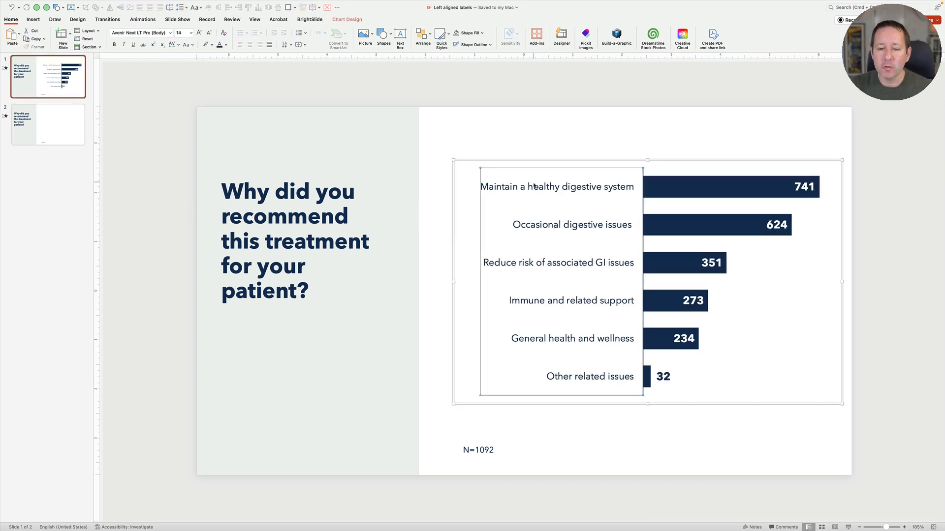
click(557, 284)
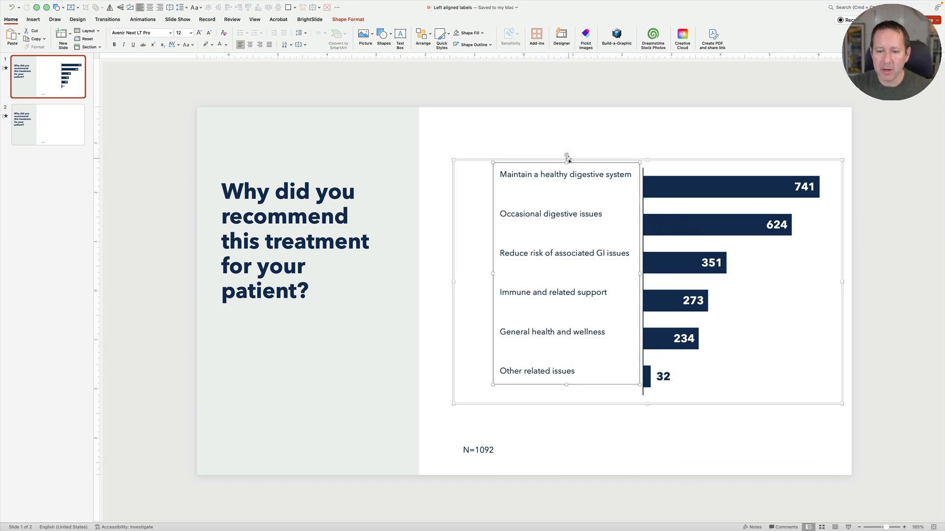
mouse_move(562, 207)
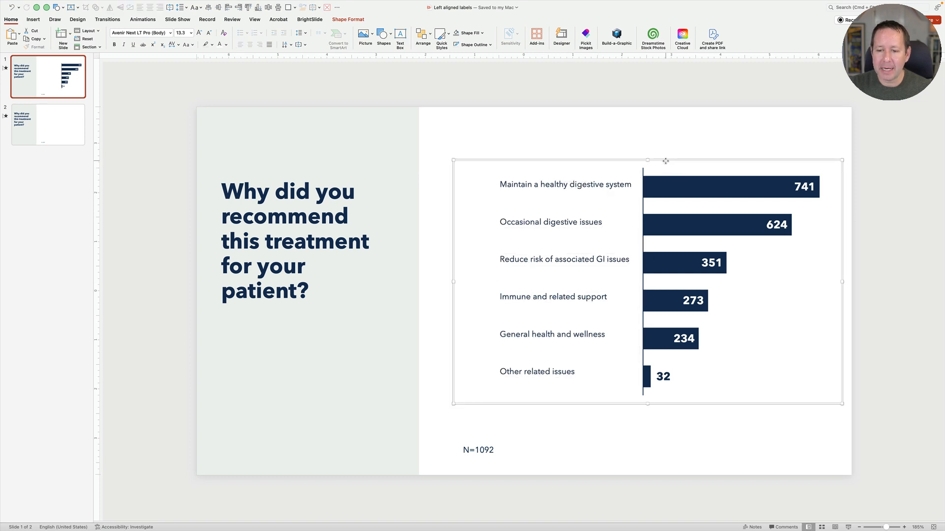
Drag the chart up and left and adjust the label text box so labels line up with bars.
drag(647, 282, 470, 271)
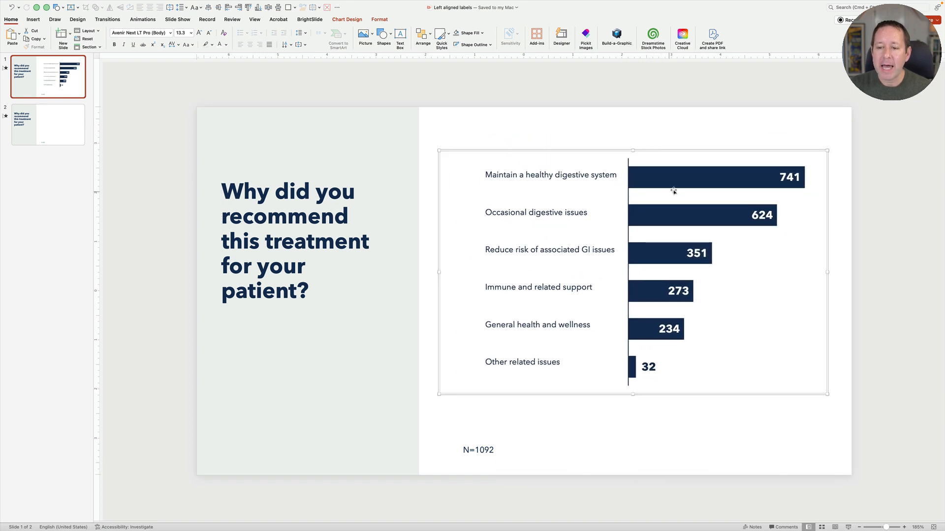
right_click(673, 191)
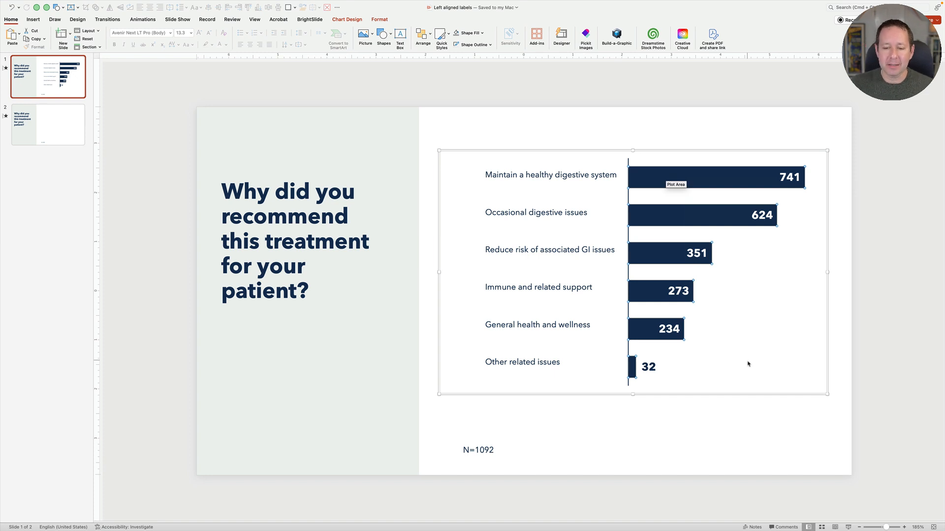
mouse_move(560, 200)
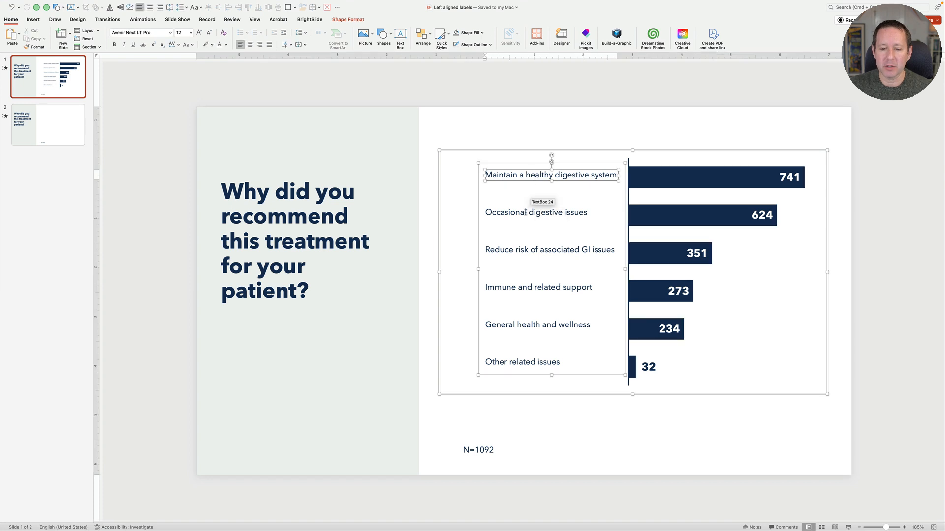
click(508, 146)
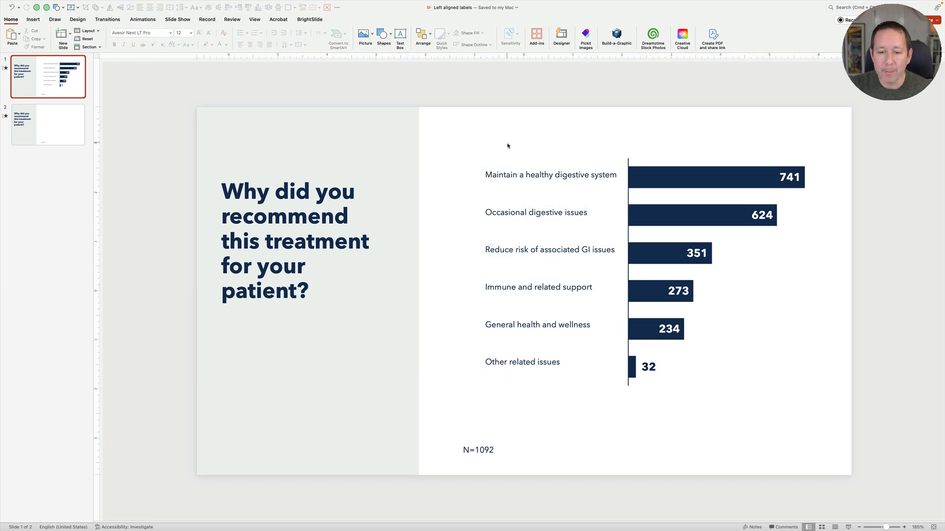